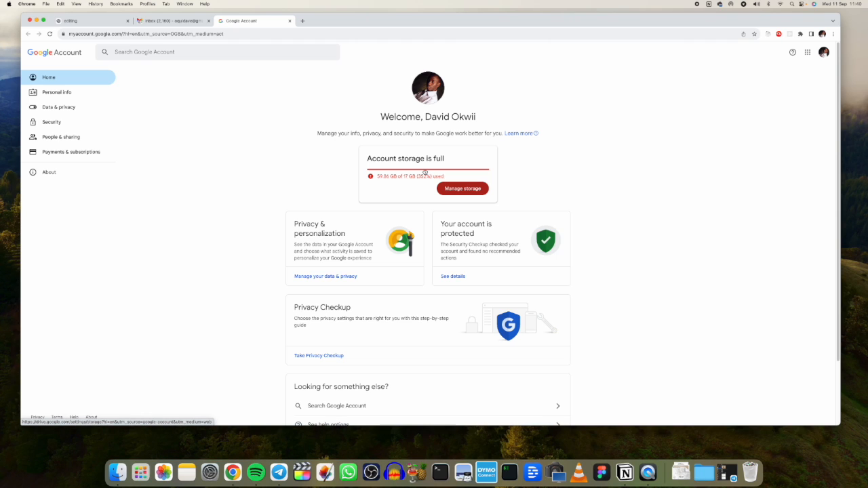
# Bring up the Gmail inbox to read its full-storage warning (59.87 GB of 17 GB, emails stop Oct 4)
pyautogui.click(169, 20)
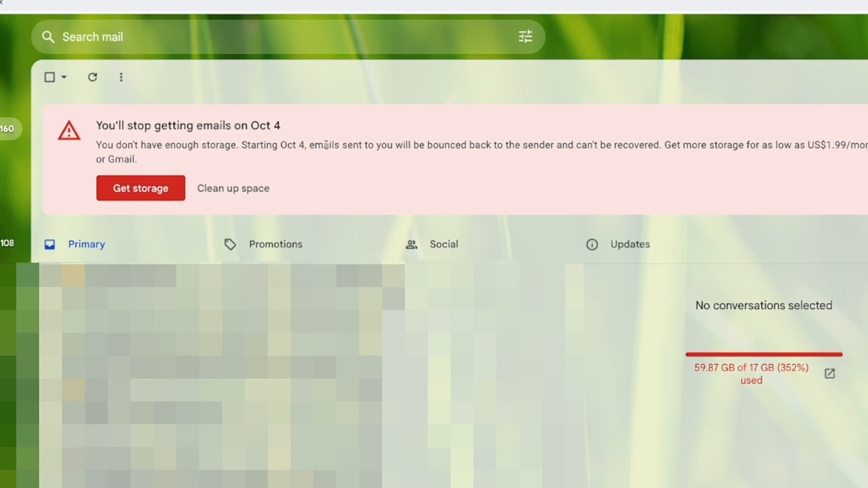
pyautogui.moveTo(541, 140)
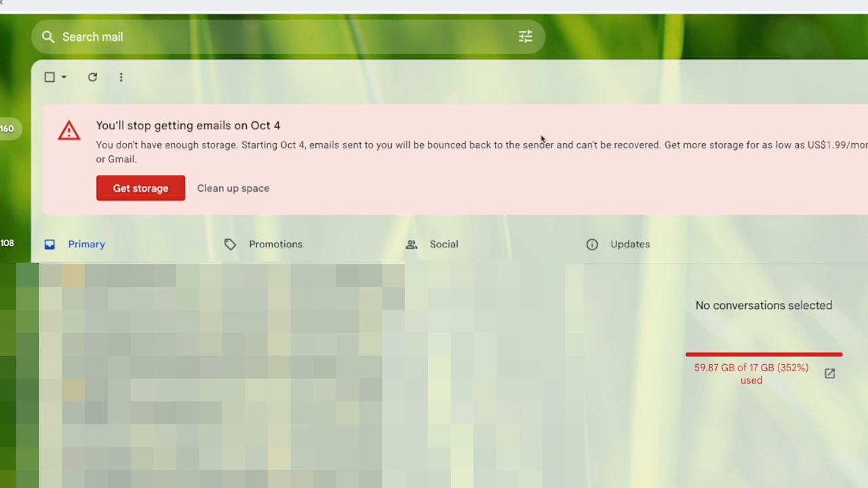
pyautogui.moveTo(621, 141)
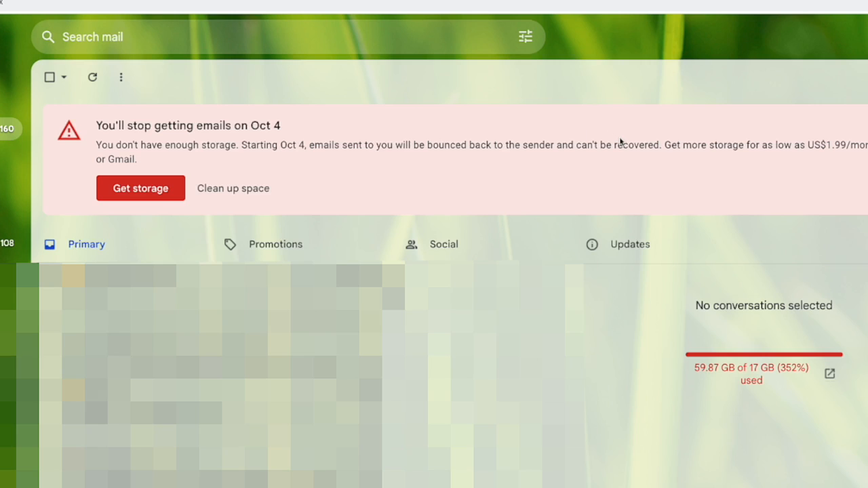
pyautogui.moveTo(578, 163)
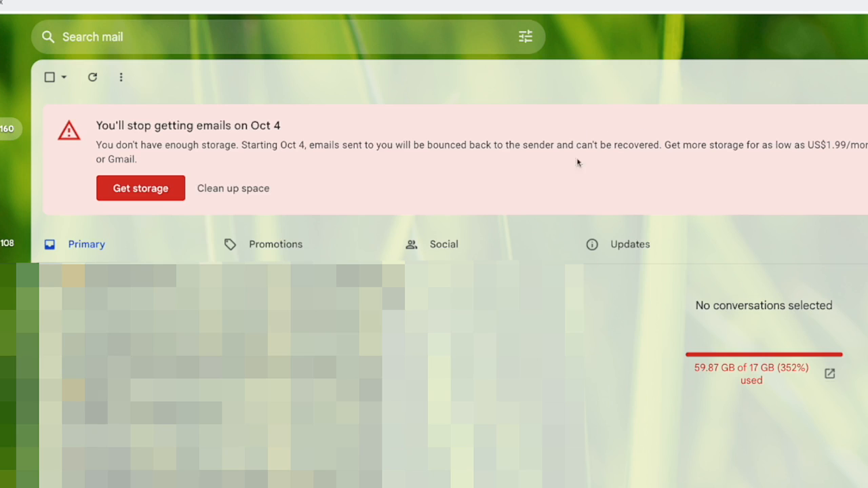
pyautogui.moveTo(233, 145)
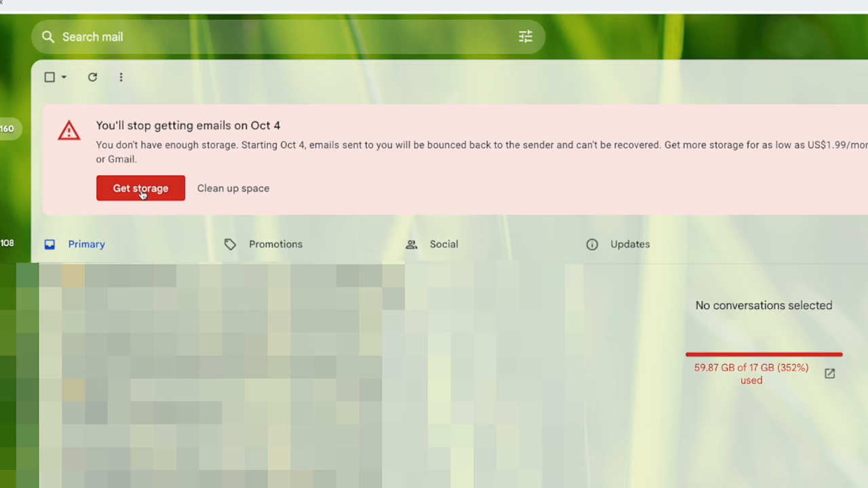
pyautogui.moveTo(234, 187)
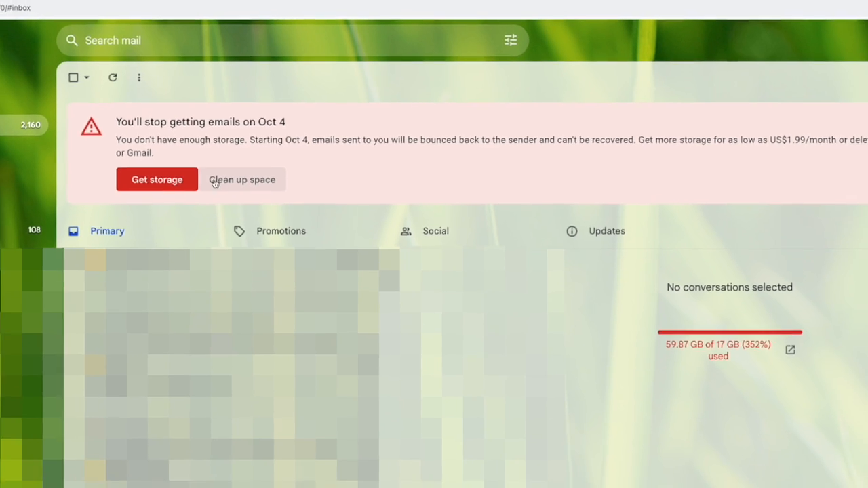
# From the Gmail banner's Get storage link, browse the Google One plans: Basic 100 GB $1.99, Standard 200 GB $2.99
pyautogui.click(158, 179)
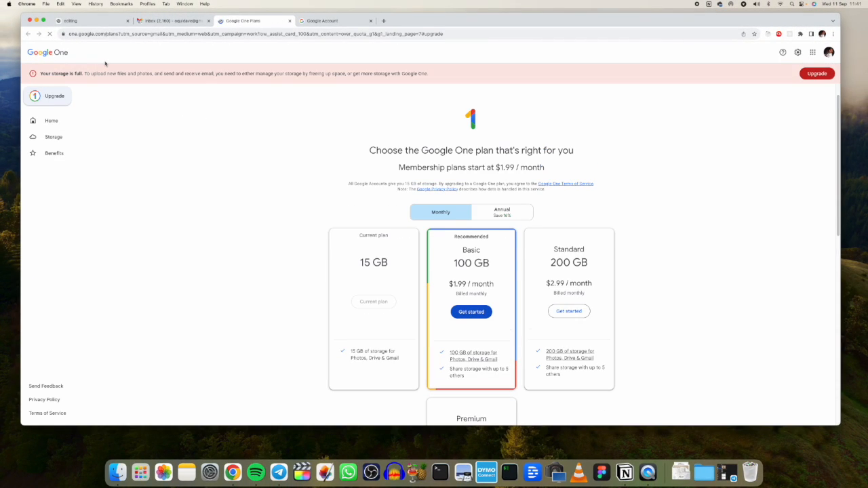
pyautogui.scroll(-3)
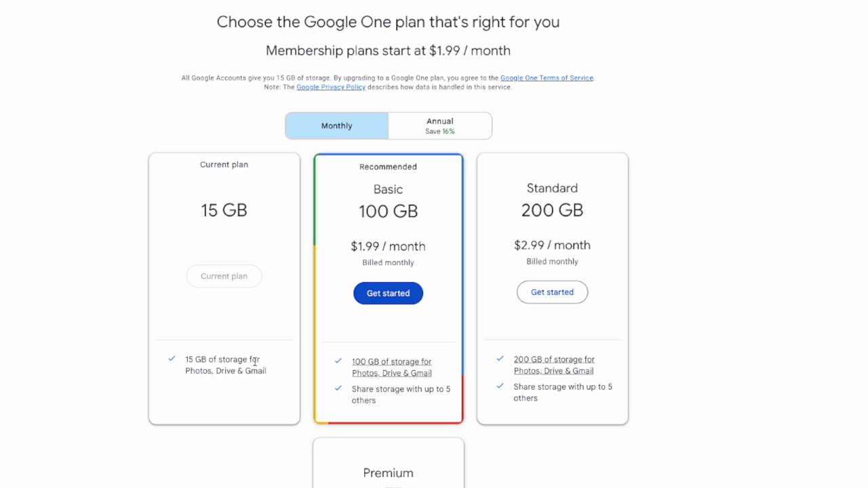
pyautogui.moveTo(414, 201)
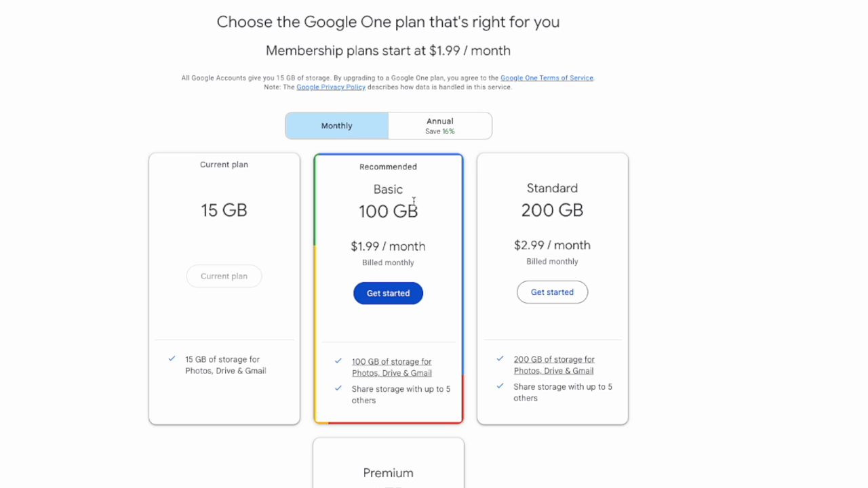
pyautogui.moveTo(383, 250)
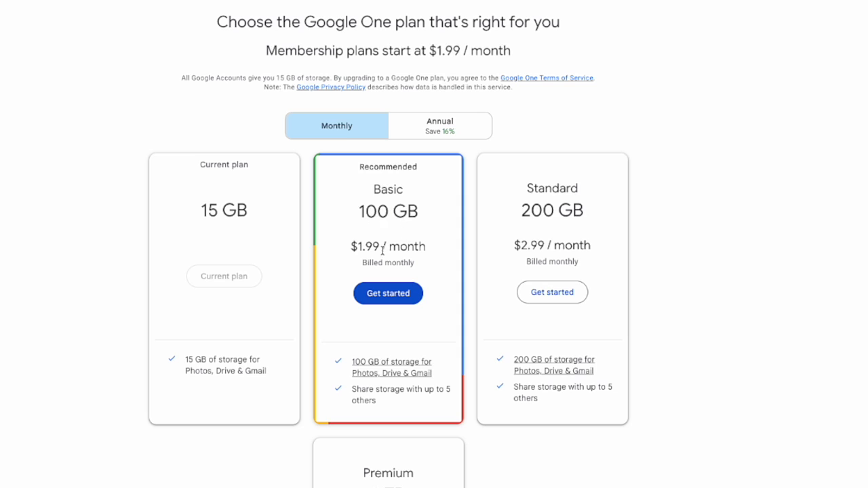
pyautogui.moveTo(418, 260)
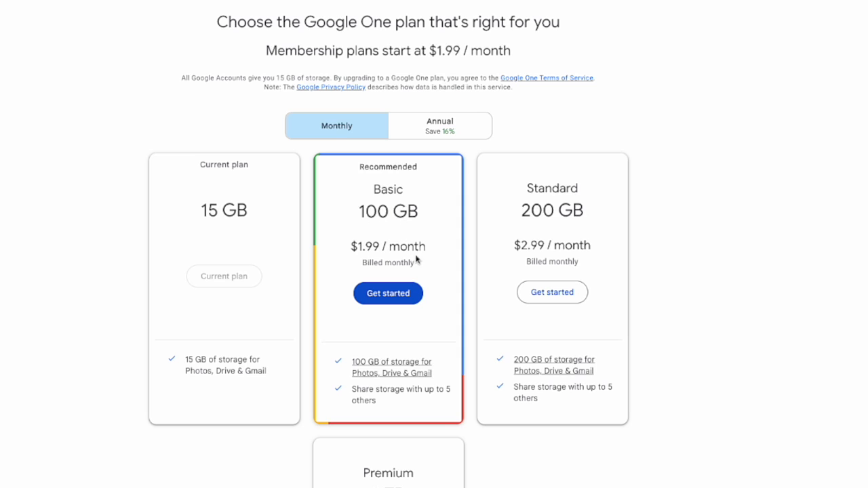
pyautogui.moveTo(578, 176)
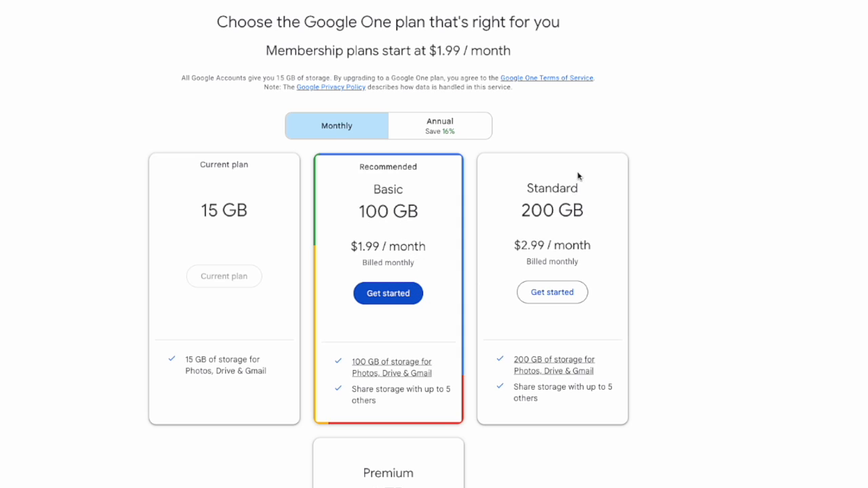
pyautogui.moveTo(578, 203)
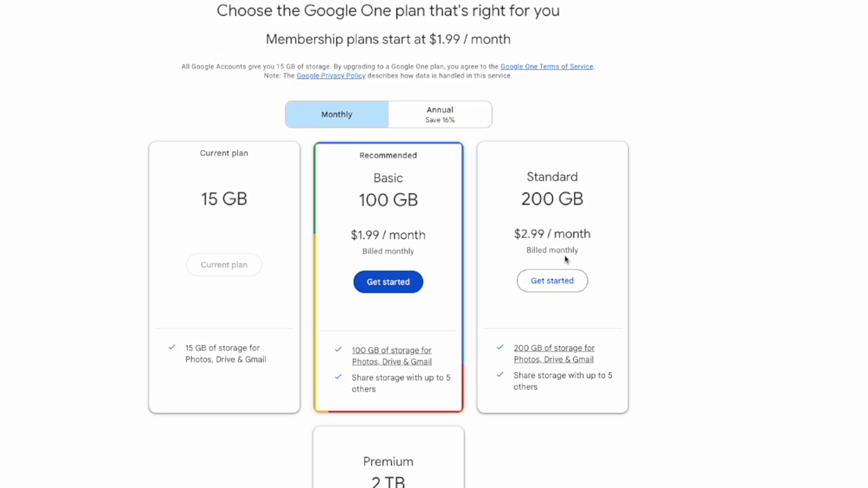
pyautogui.scroll(-3)
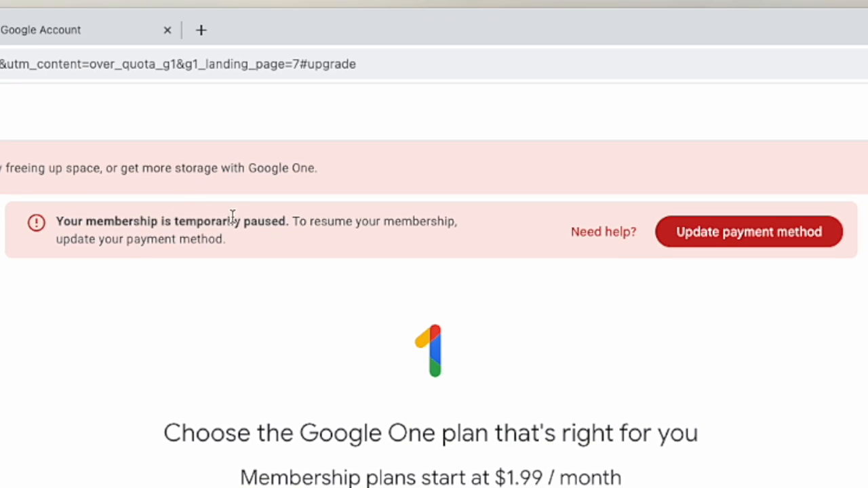
pyautogui.moveTo(691, 257)
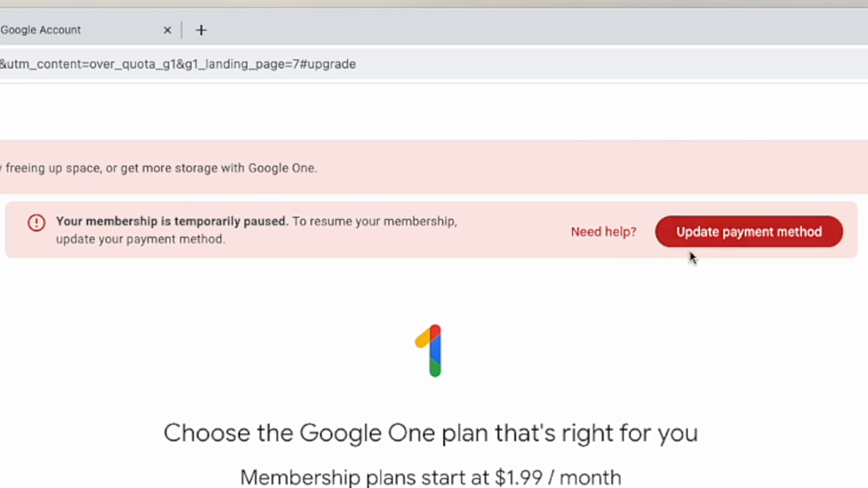
pyautogui.moveTo(510, 307)
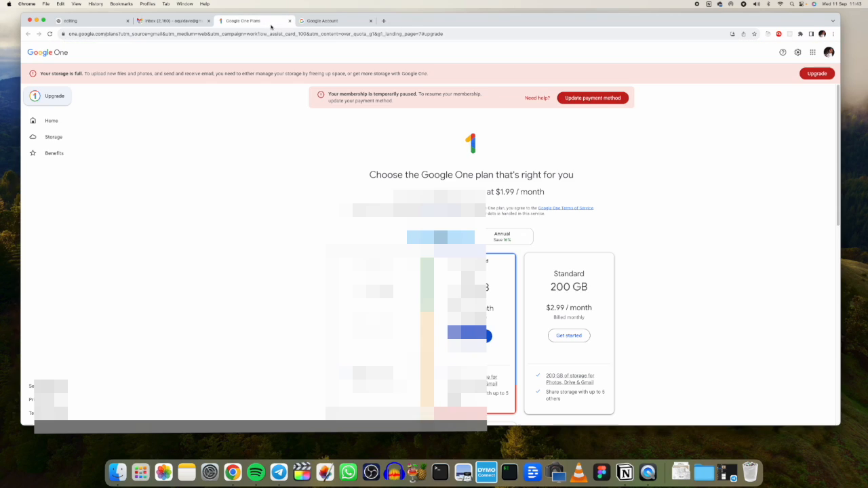
# Return from the paused-membership plans page to the Gmail inbox with its storage warning
pyautogui.click(169, 21)
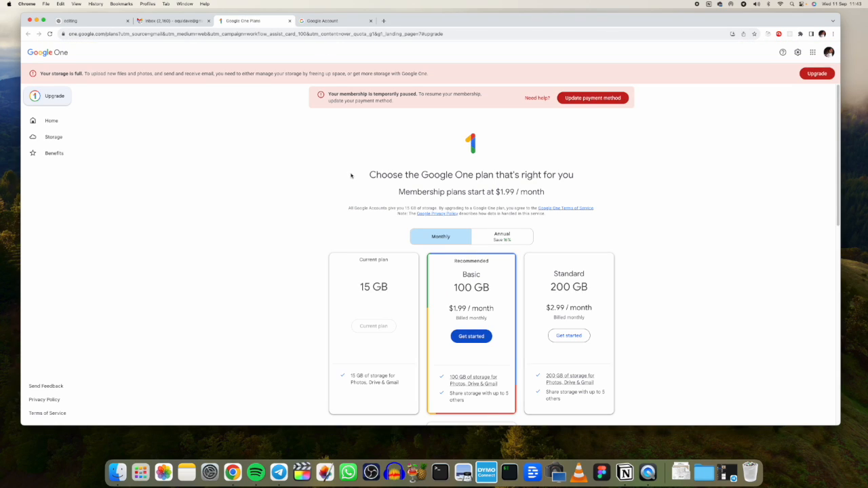
pyautogui.click(169, 20)
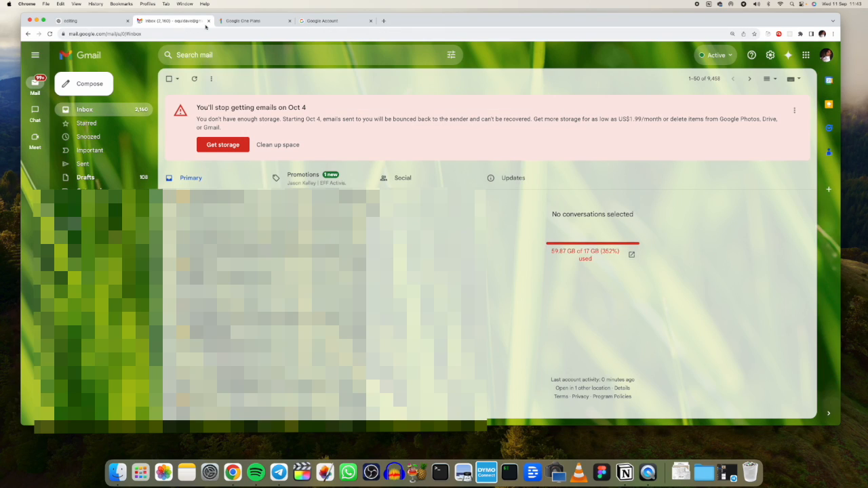
# From the Google Account home page, reach Manage storage showing 59.86 GB of 17 GB used
pyautogui.click(334, 20)
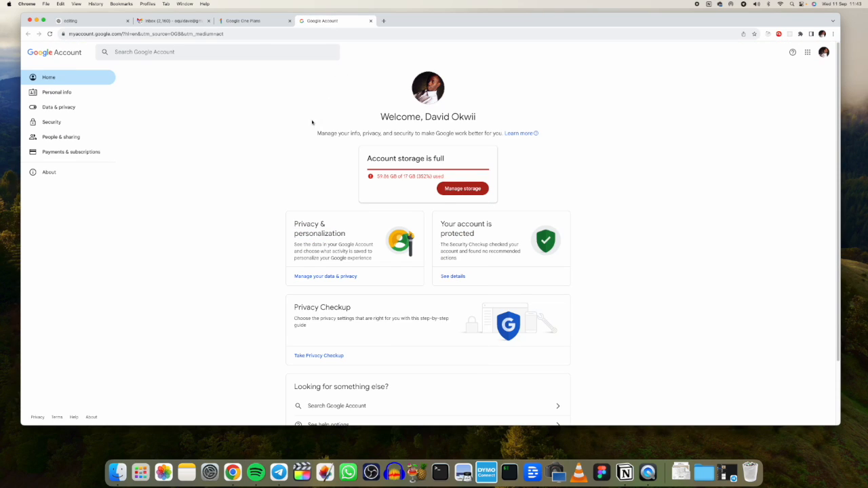
pyautogui.moveTo(463, 189)
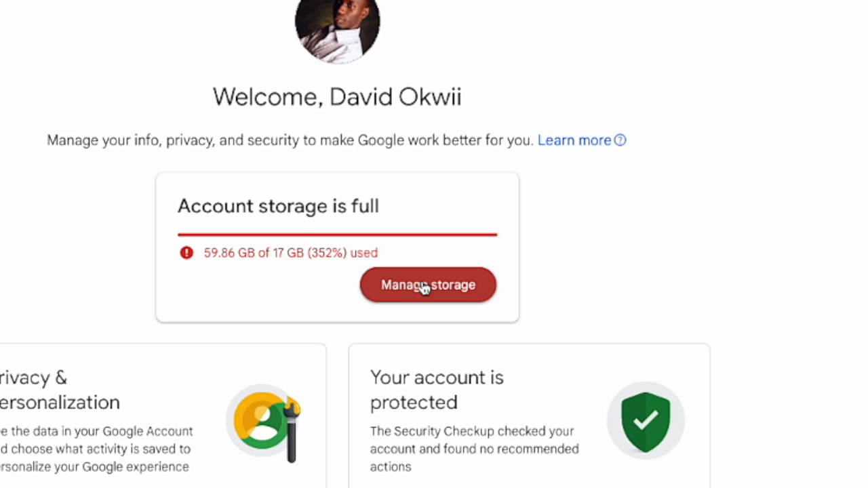
pyautogui.click(427, 285)
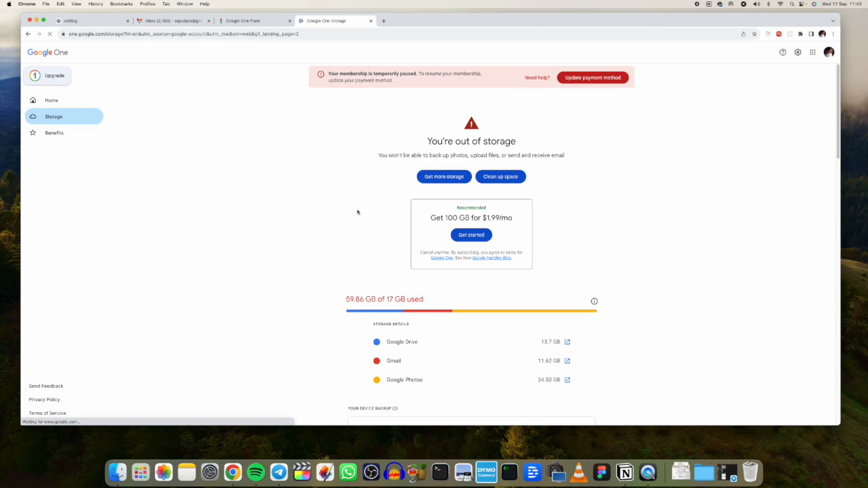
pyautogui.scroll(-3)
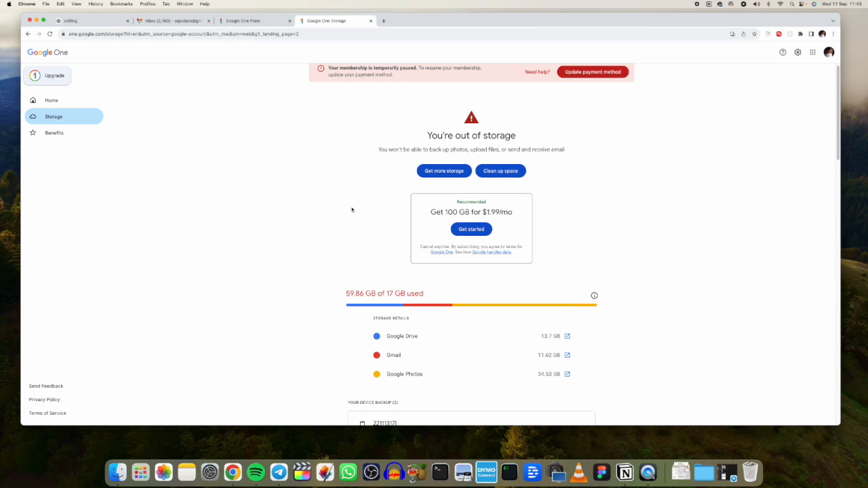
pyautogui.scroll(-3)
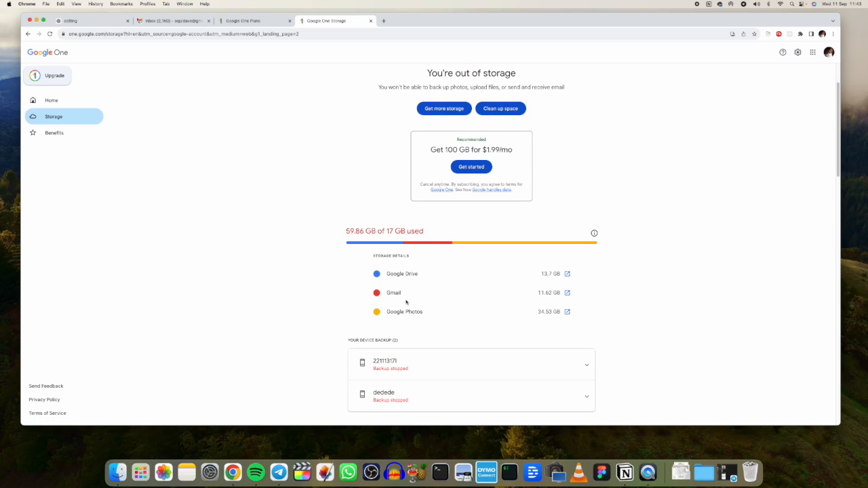
pyautogui.scroll(-3)
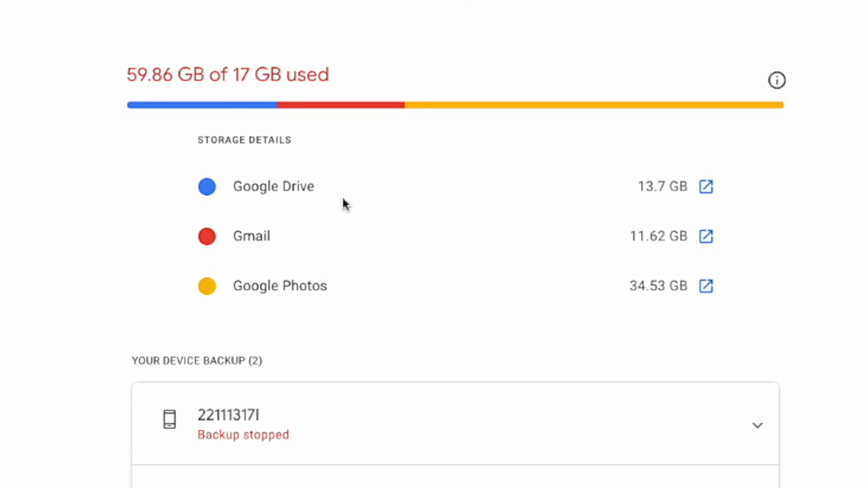
pyautogui.moveTo(747, 168)
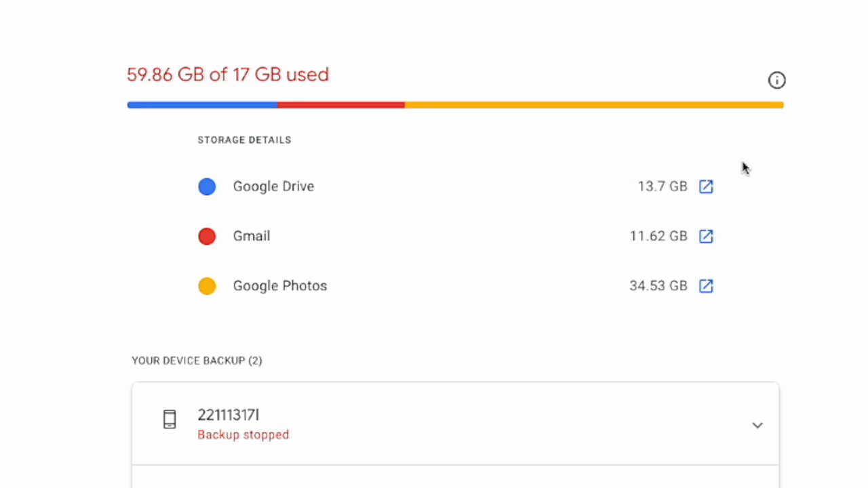
pyautogui.moveTo(609, 214)
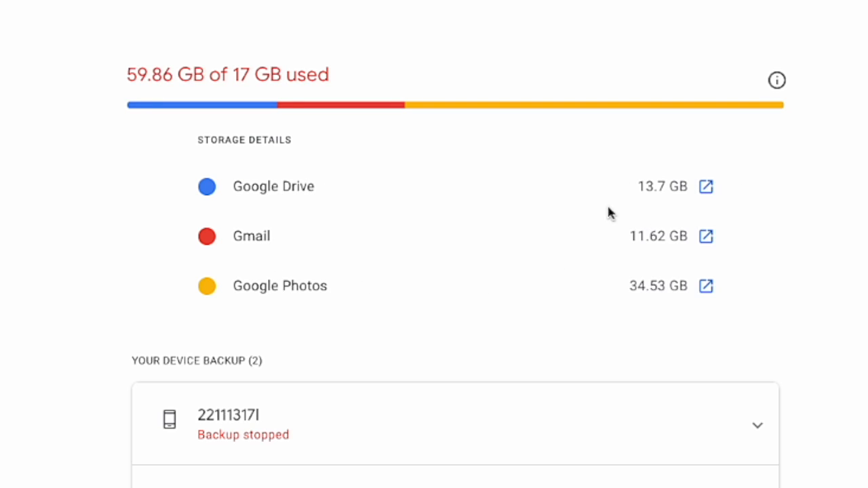
pyautogui.moveTo(609, 277)
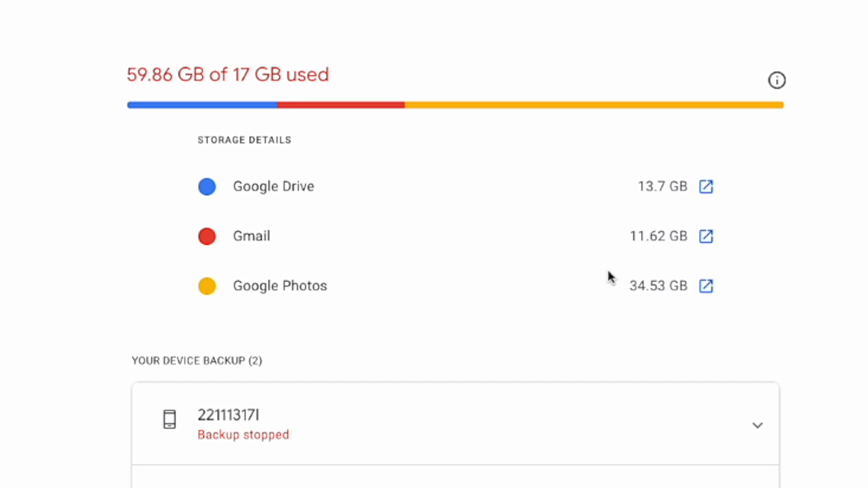
pyautogui.moveTo(662, 301)
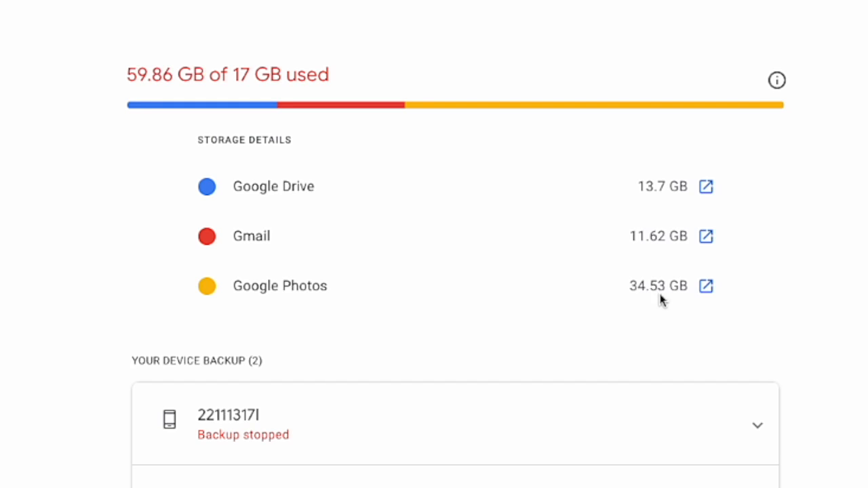
pyautogui.moveTo(754, 268)
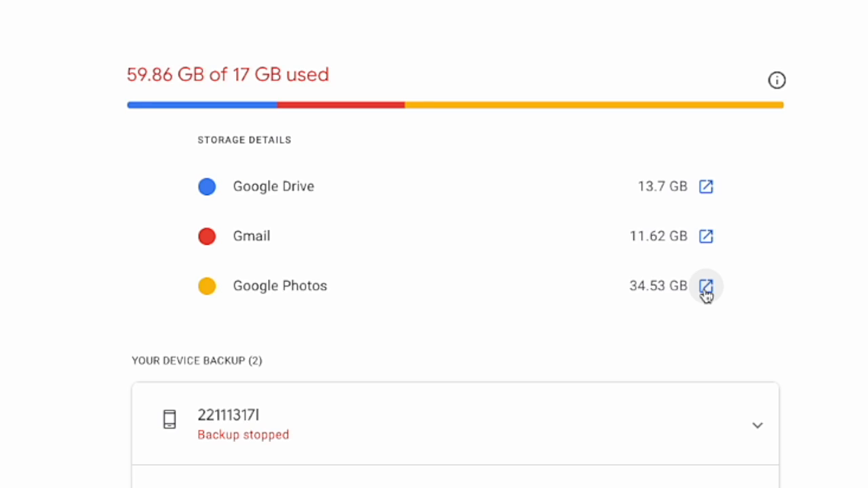
pyautogui.moveTo(706, 237)
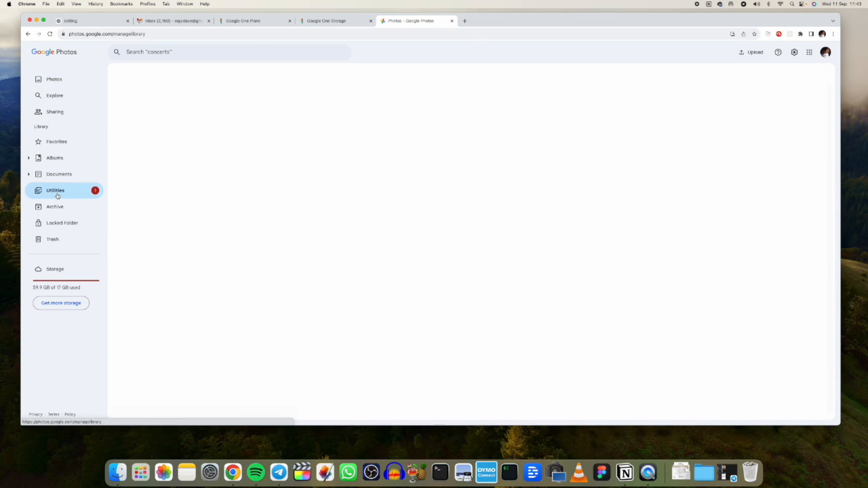
# Empty the Google Photos trash so it shows No items, then return to the Drive storage page
pyautogui.click(51, 239)
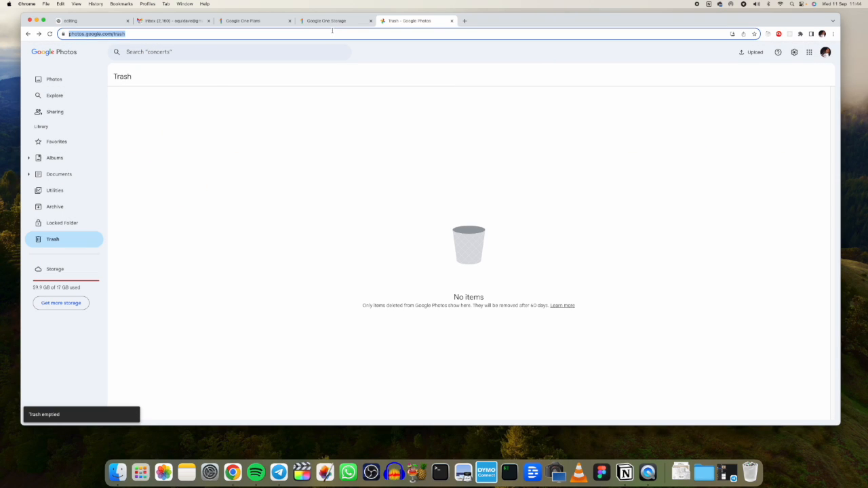
pyautogui.click(333, 20)
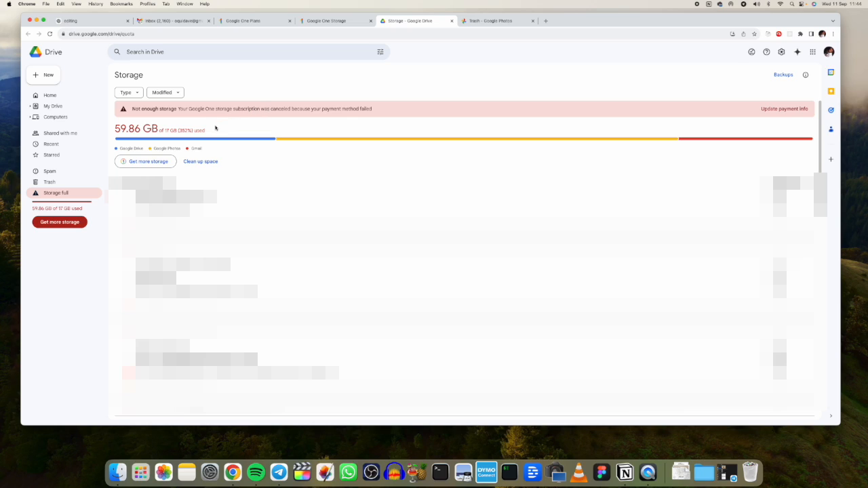
pyautogui.moveTo(182, 141)
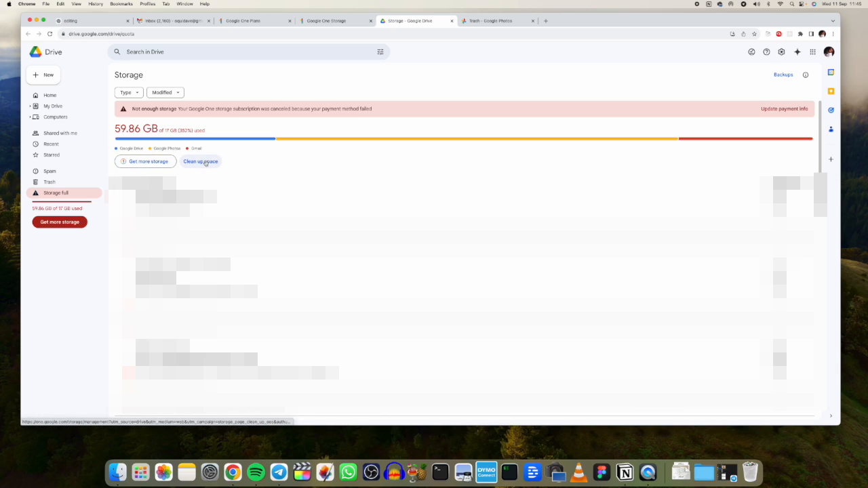
# Launch Clean up space from Drive's storage warning to reach Google One's cleanup suggestions
pyautogui.click(201, 161)
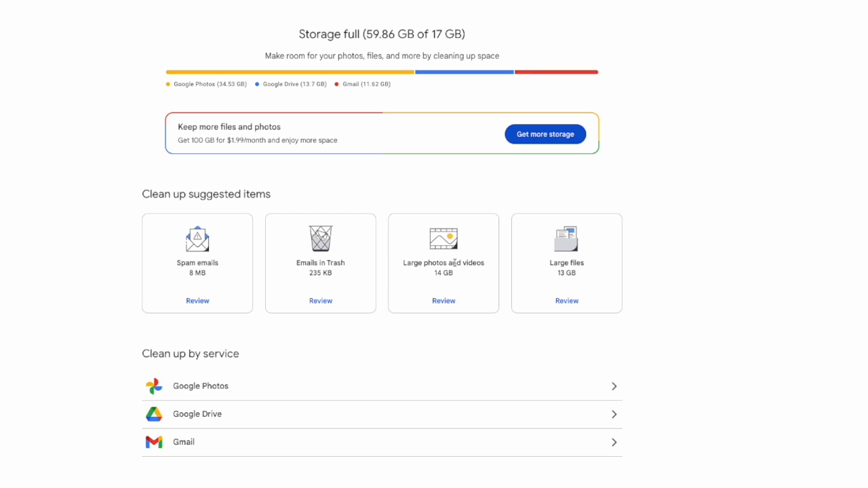
pyautogui.moveTo(447, 277)
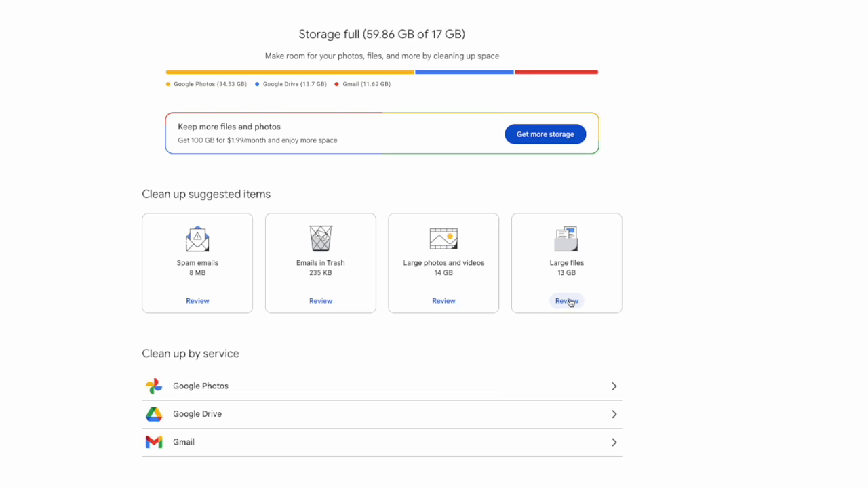
# Review the Large files cleanup suggestion and return to the Storage manager overview
pyautogui.click(567, 301)
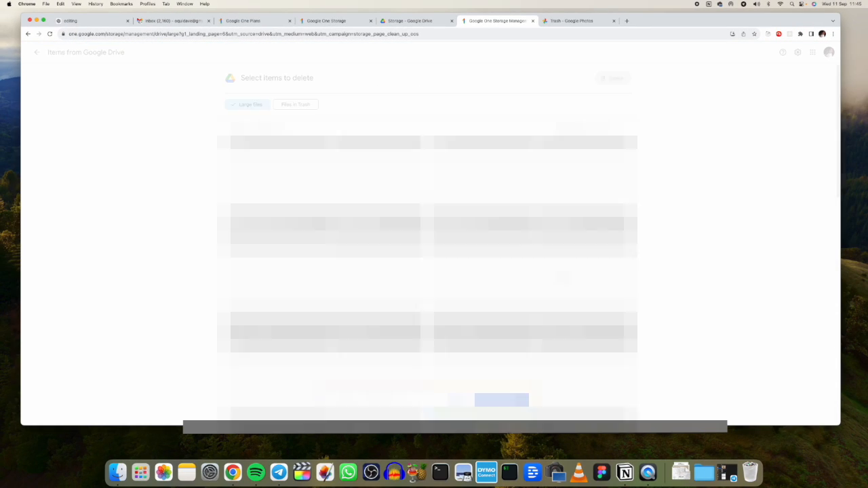
pyautogui.click(37, 52)
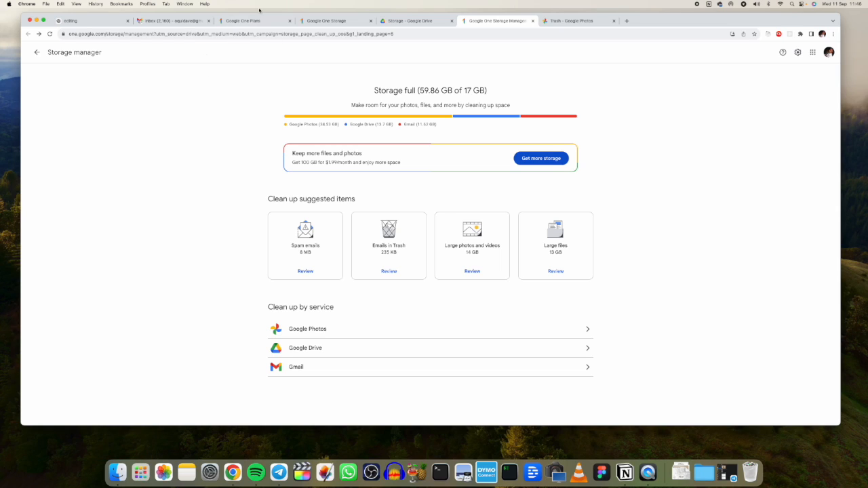
# Via Gmail's apps launcher and Drive's New menu, reach Get more storage showing the 100 GB and 200 GB plans
pyautogui.click(174, 21)
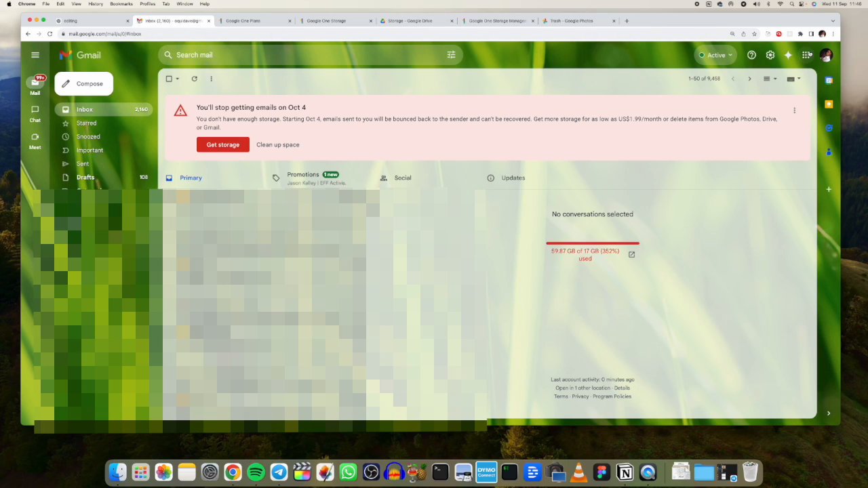
pyautogui.click(806, 54)
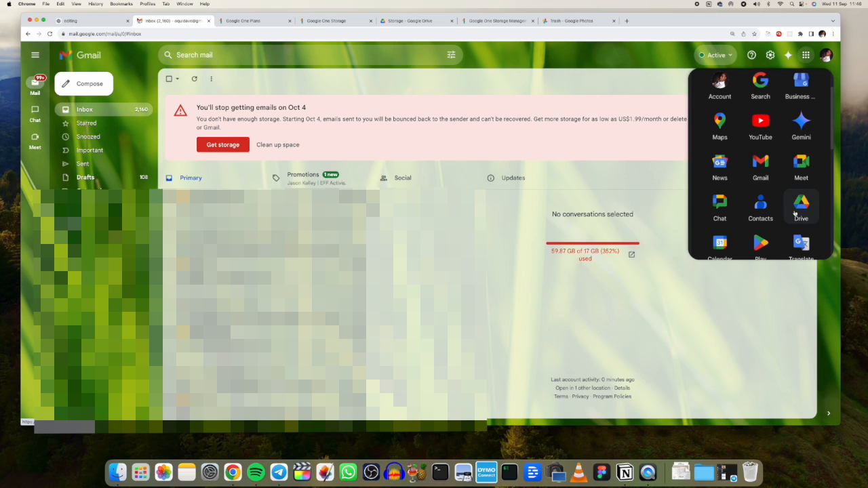
pyautogui.click(800, 206)
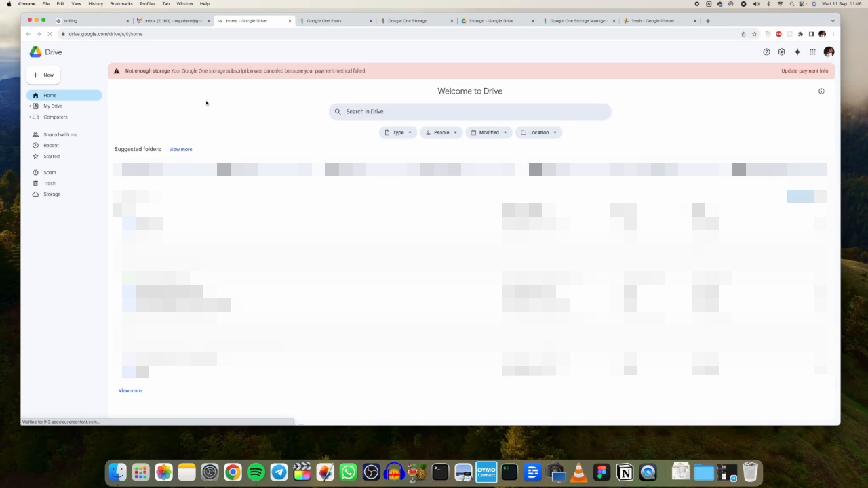
pyautogui.click(42, 74)
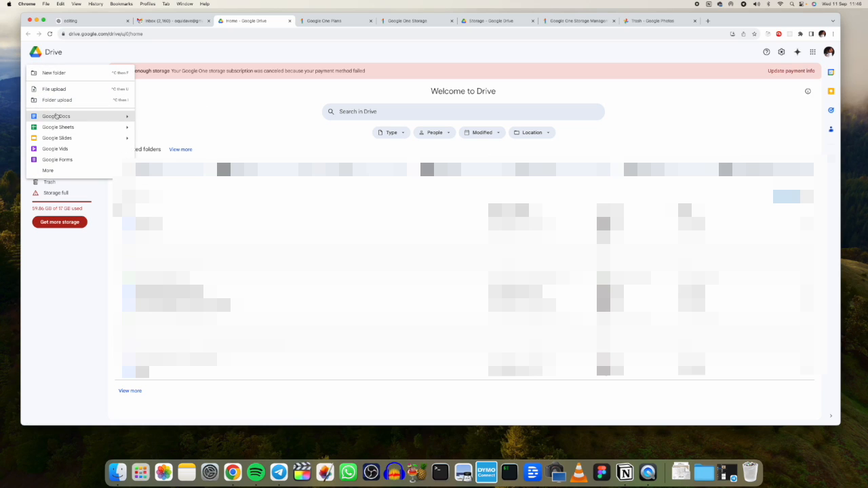
pyautogui.click(56, 117)
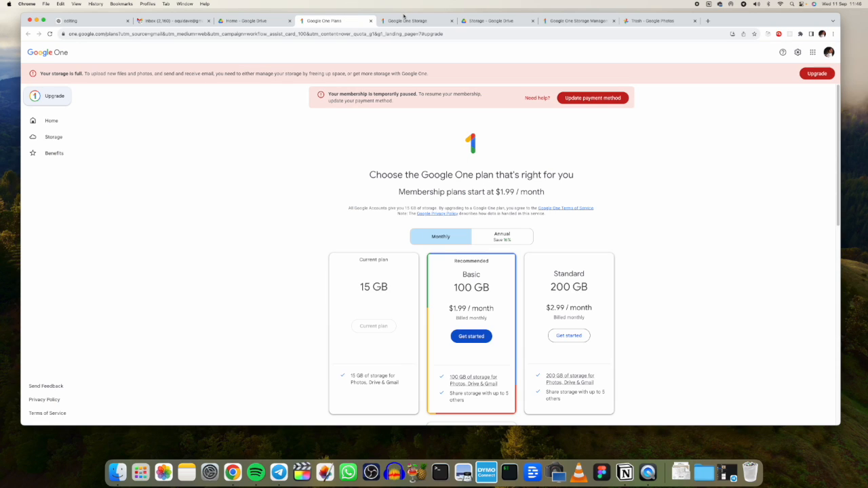
# Move through the Drive storage and Storage manager pages to the Google Photos library with its out-of-storage notice
pyautogui.click(495, 20)
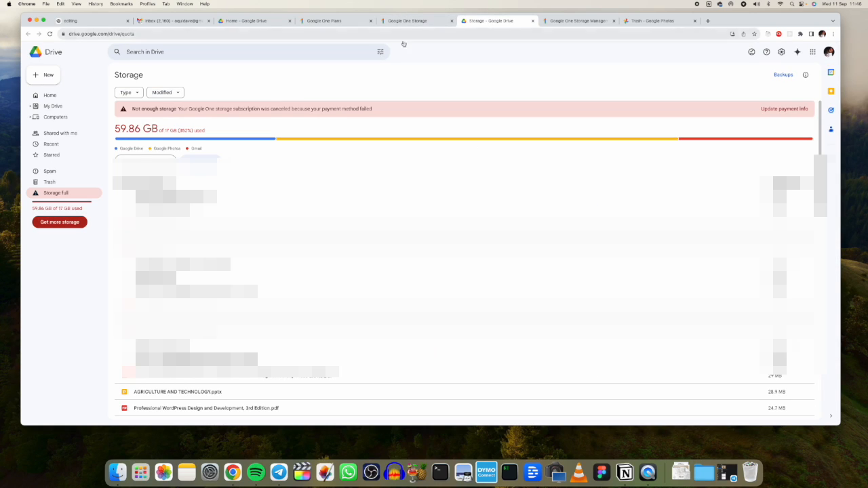
pyautogui.click(577, 21)
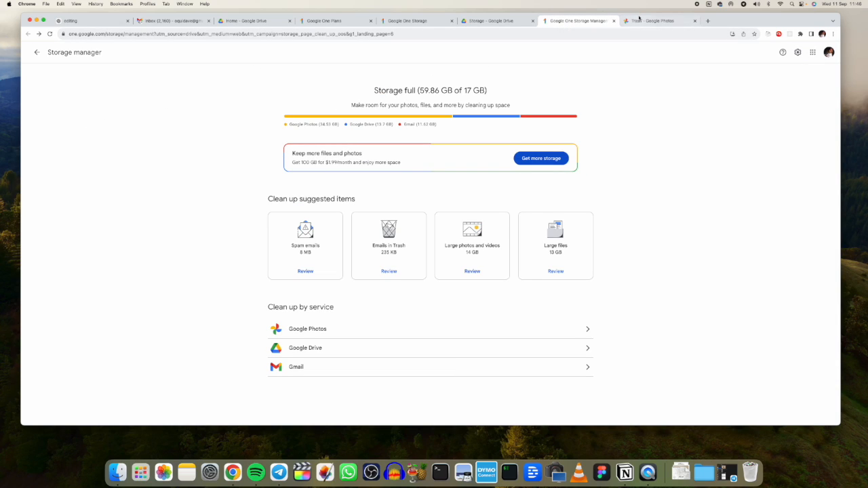
pyautogui.click(654, 20)
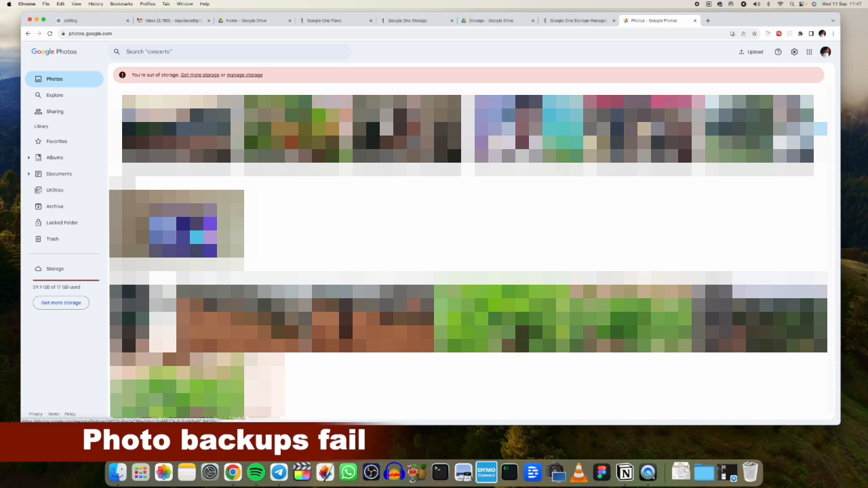
pyautogui.click(335, 20)
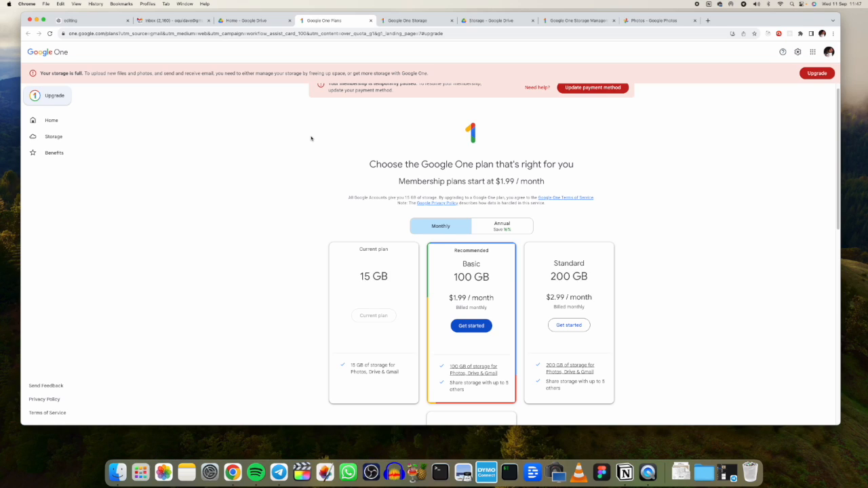
pyautogui.moveTo(201, 158)
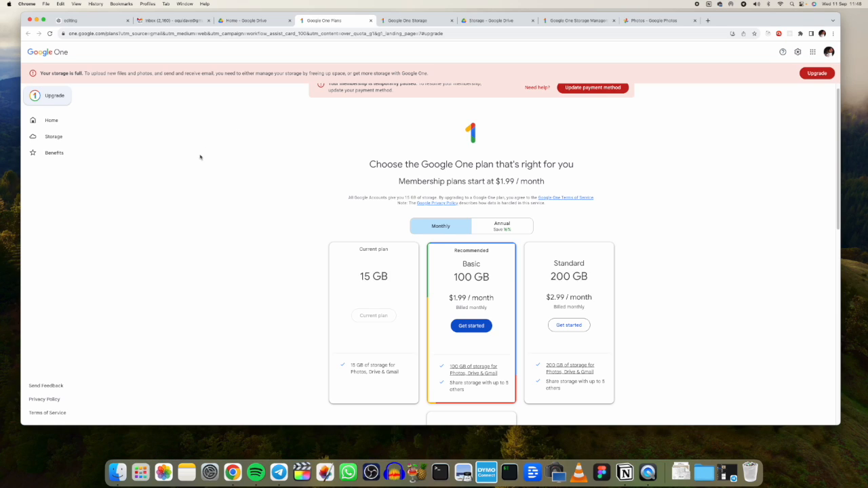
pyautogui.moveTo(249, 157)
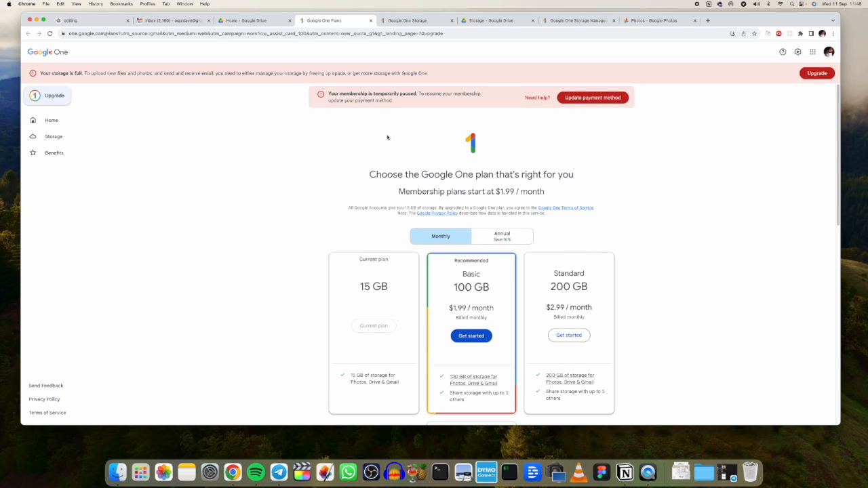
pyautogui.moveTo(339, 176)
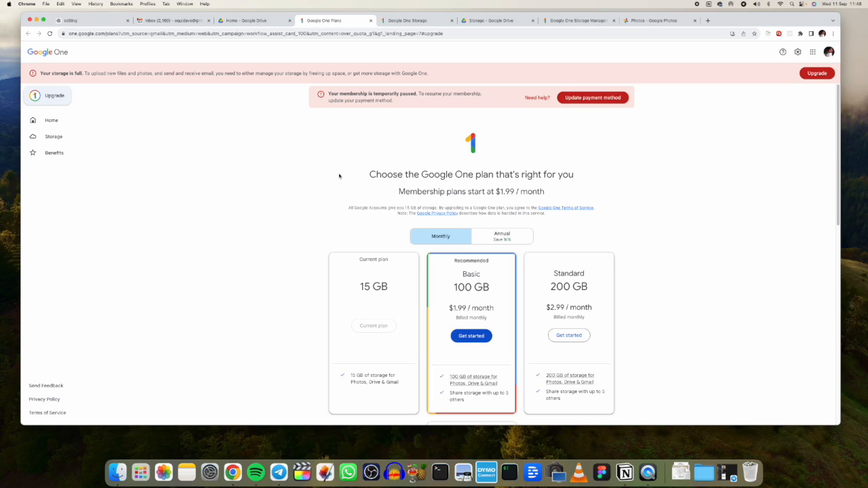
# Highlight the plans page heading and 'starting at $1.99/month' line on the Google One page
pyautogui.moveTo(369, 174); pyautogui.dragTo(532, 191)
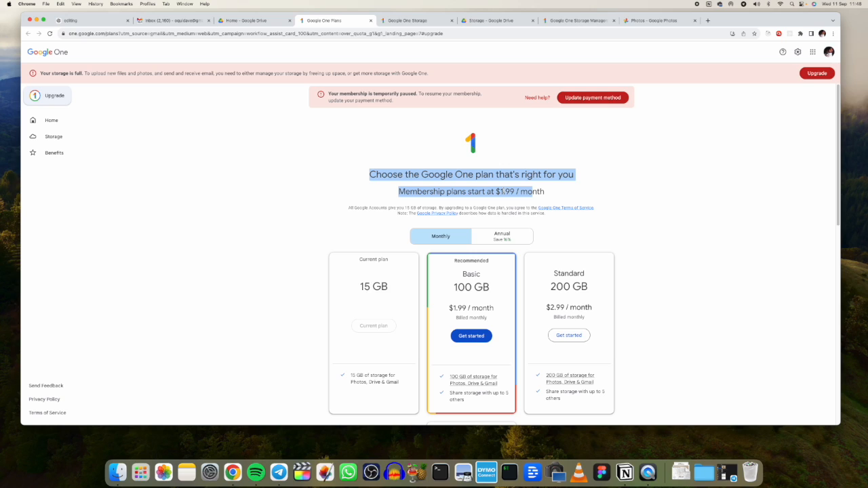
pyautogui.moveTo(274, 169)
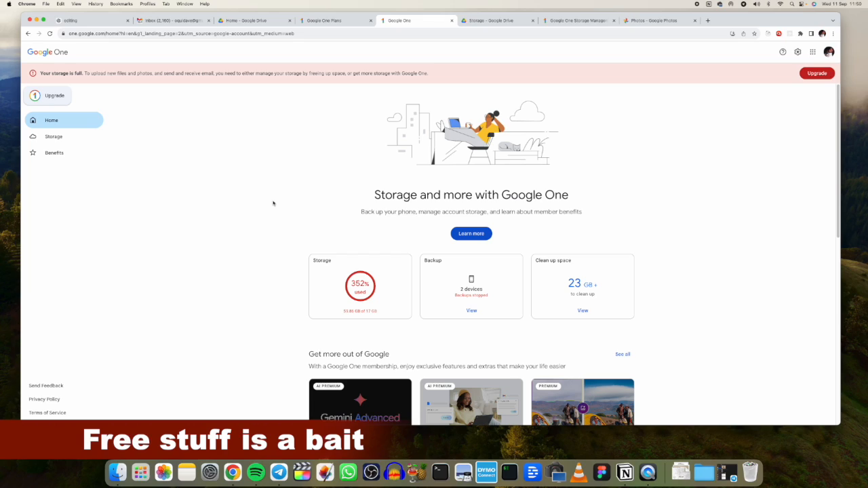
pyautogui.moveTo(313, 163)
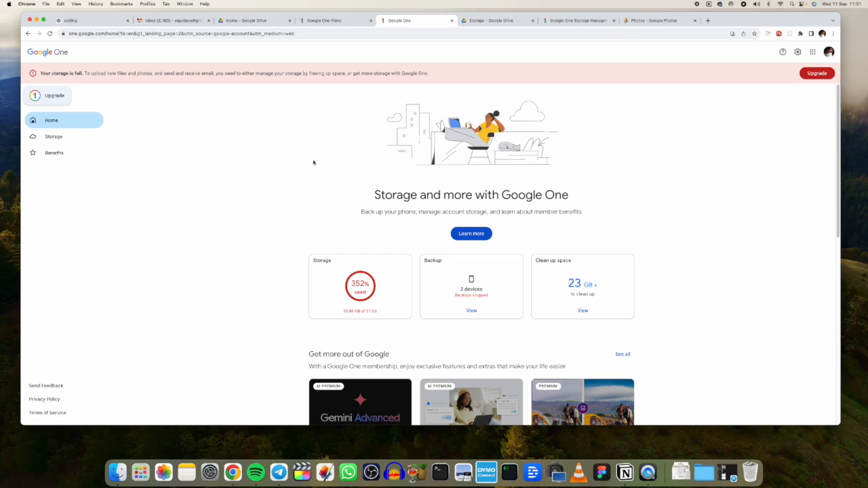
pyautogui.moveTo(73, 128)
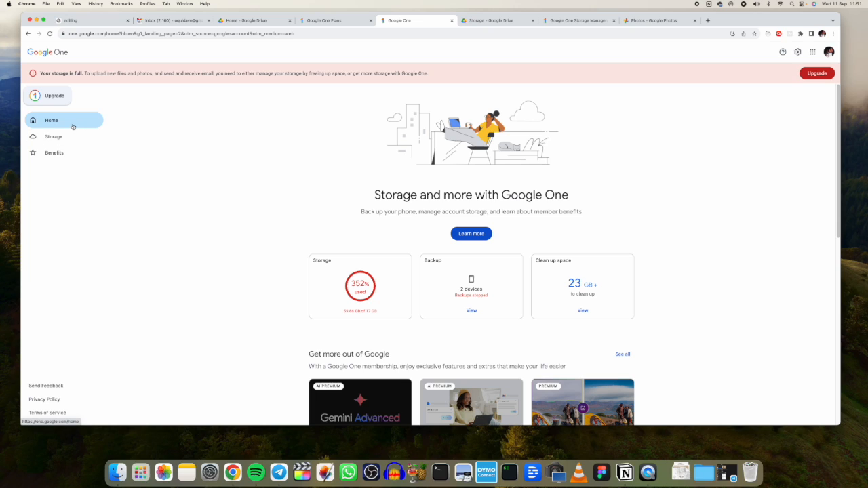
pyautogui.click(53, 136)
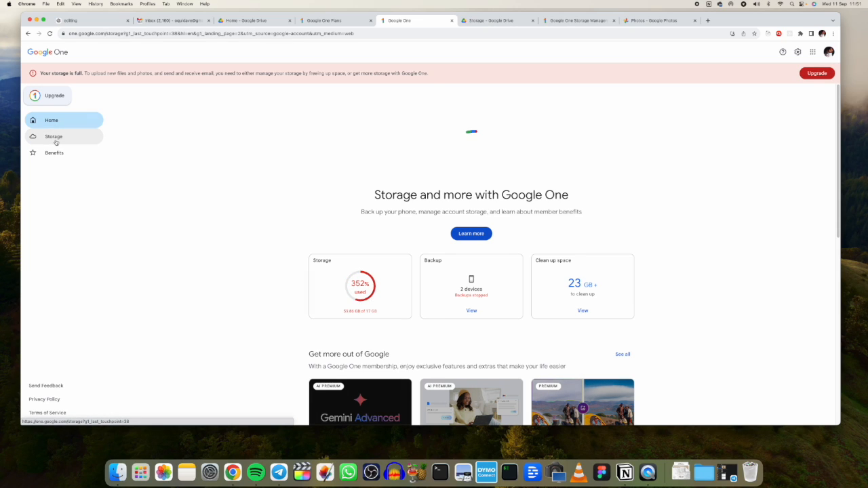
pyautogui.click(54, 152)
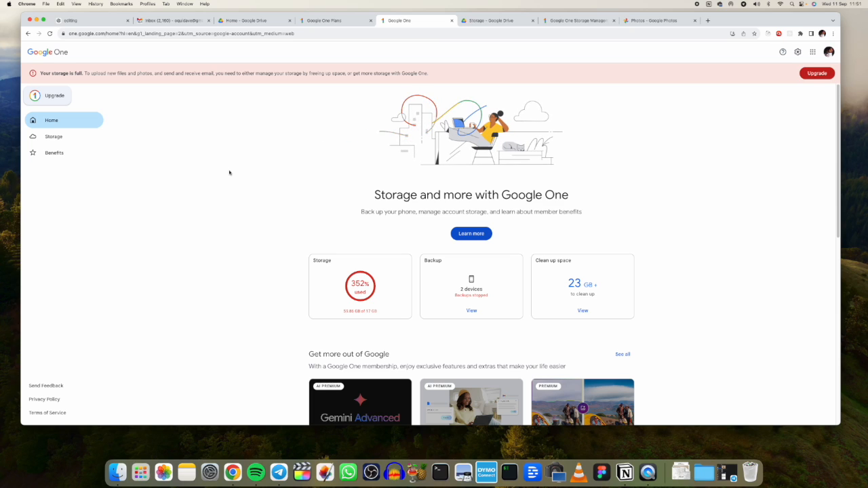
pyautogui.moveTo(358, 125)
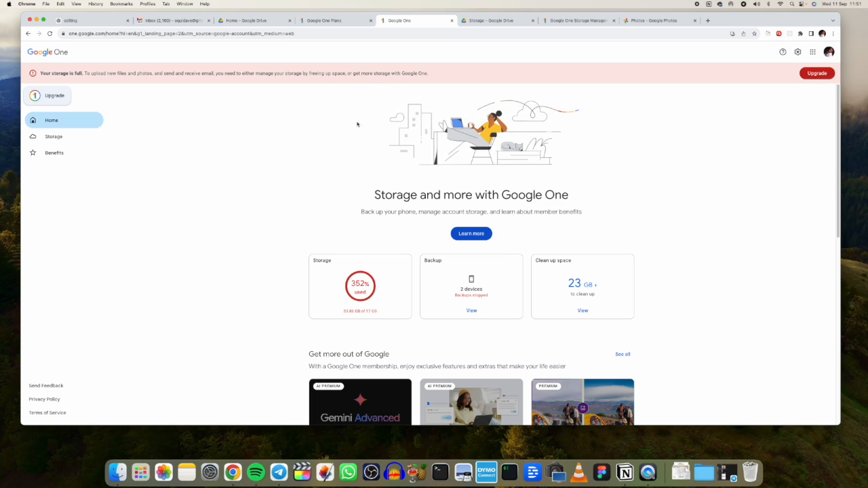
pyautogui.scroll(-3)
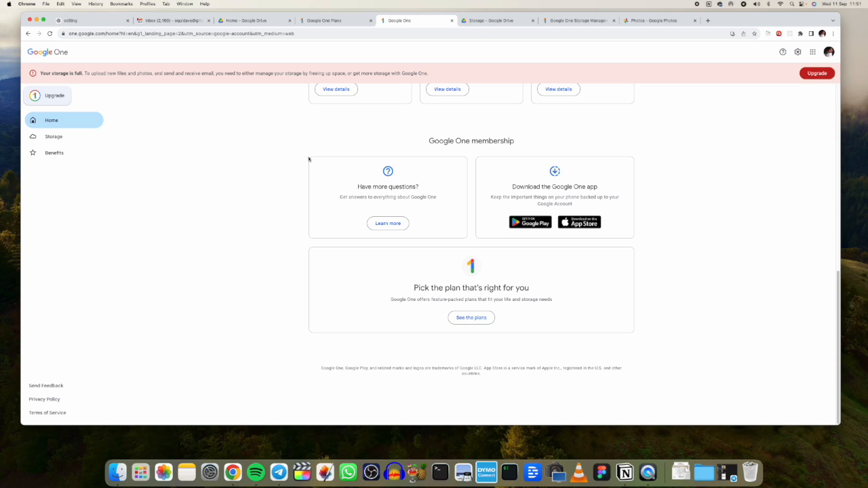
pyautogui.scroll(3)
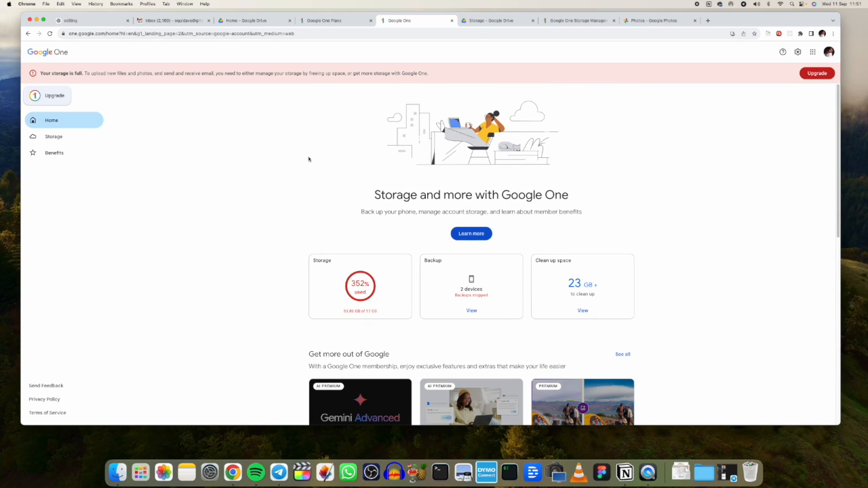
pyautogui.moveTo(330, 133)
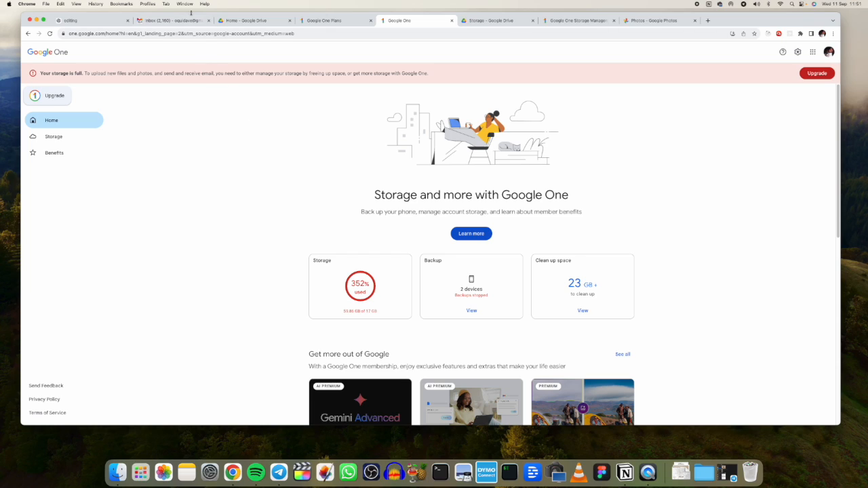
pyautogui.moveTo(654, 119)
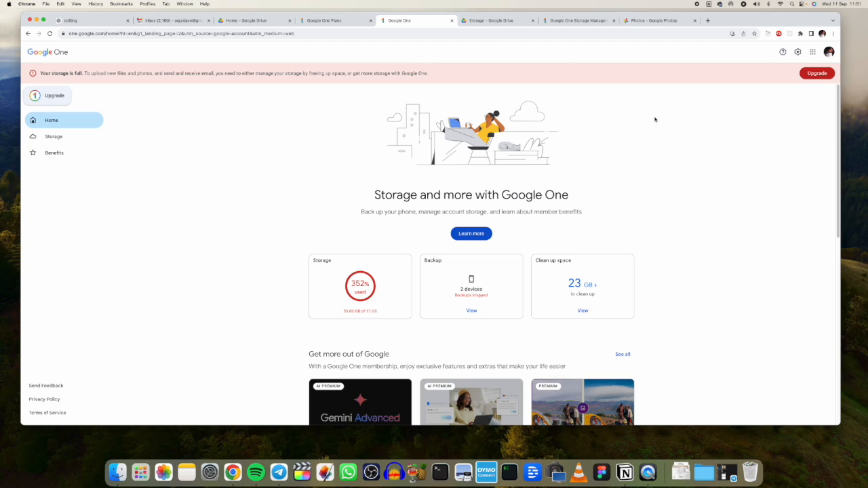
pyautogui.moveTo(369, 198)
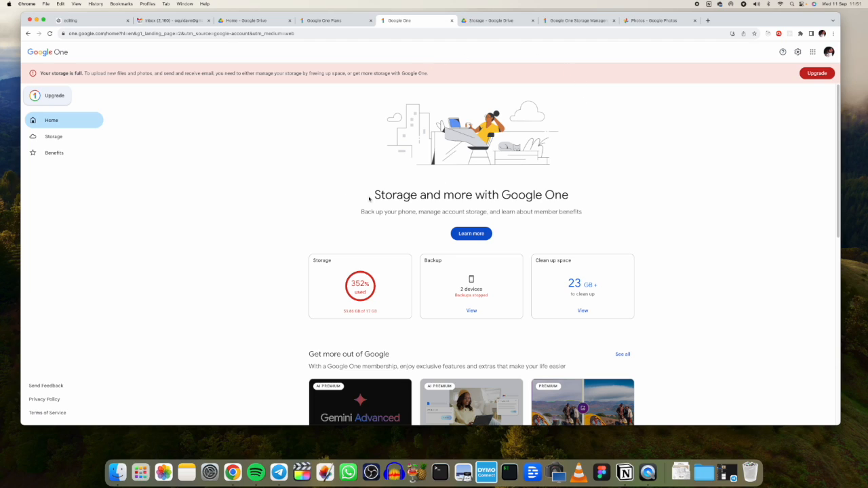
pyautogui.moveTo(369, 195); pyautogui.dragTo(573, 195)
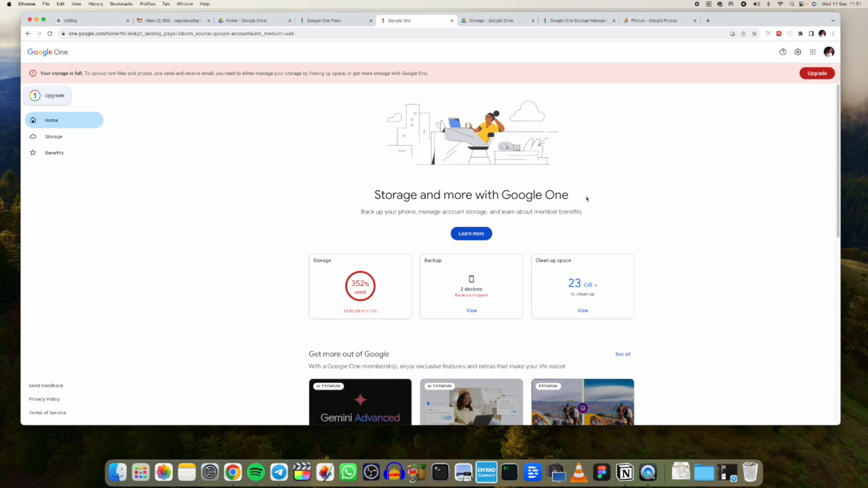
pyautogui.moveTo(676, 111)
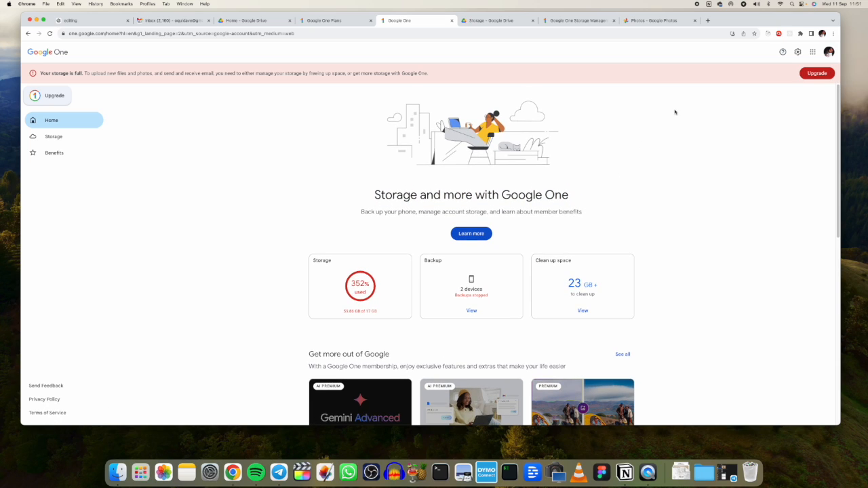